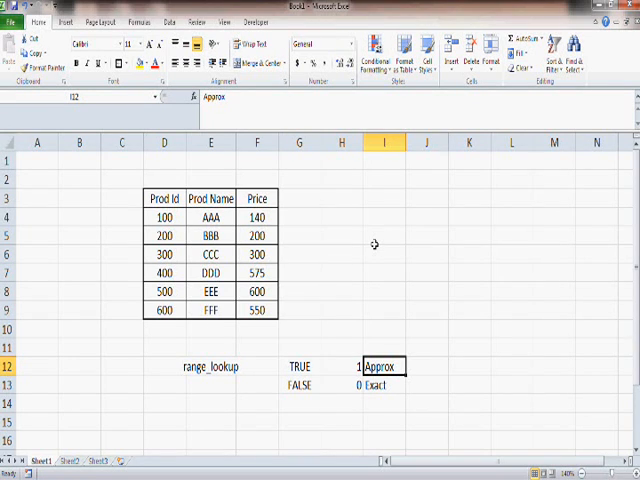
# Step: Review the range_lookup notes (TRUE/1 Approx, FALSE/0 Exact), then select cell H4
pyautogui.click(298, 366)
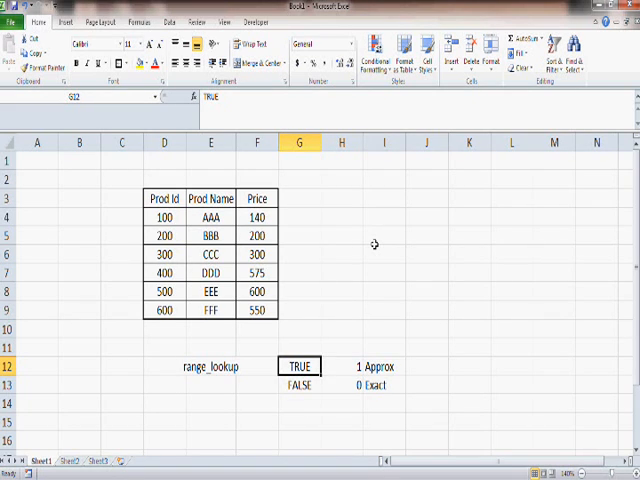
pyautogui.click(347, 384)
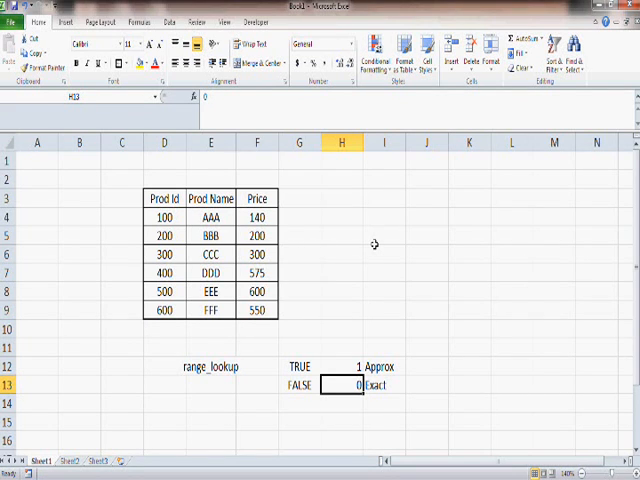
pyautogui.click(381, 366)
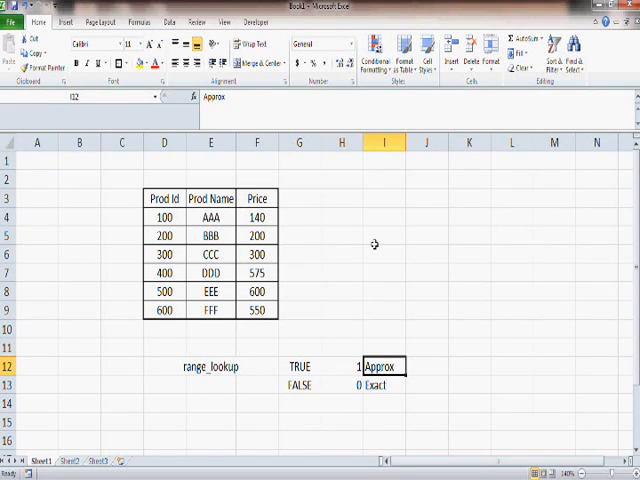
pyautogui.click(383, 236)
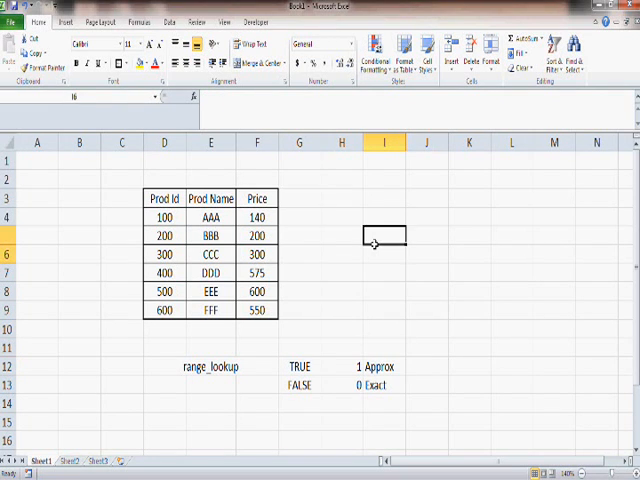
pyautogui.click(335, 217)
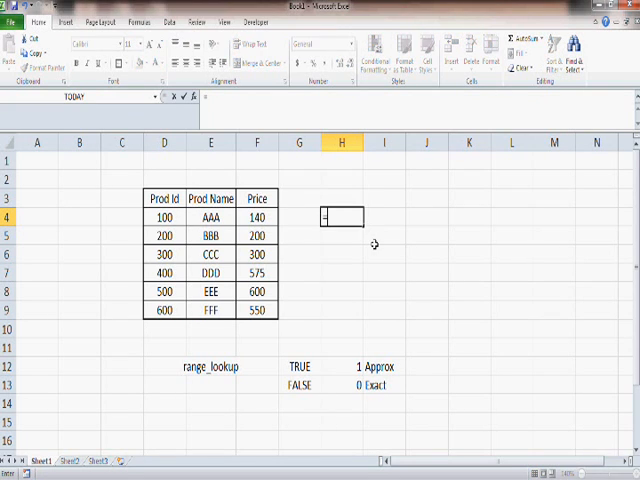
# Step: Enter =VLOOKUP(400,D4:F9,3,FALSE) in H4, returning the price 575
pyautogui.write('=vlookup(')
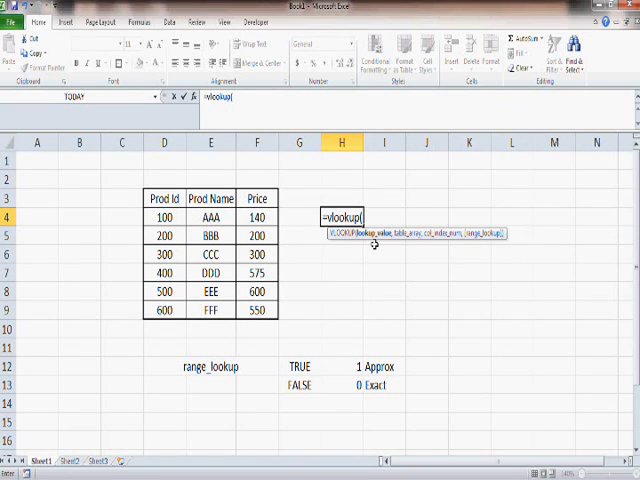
pyautogui.write('400')
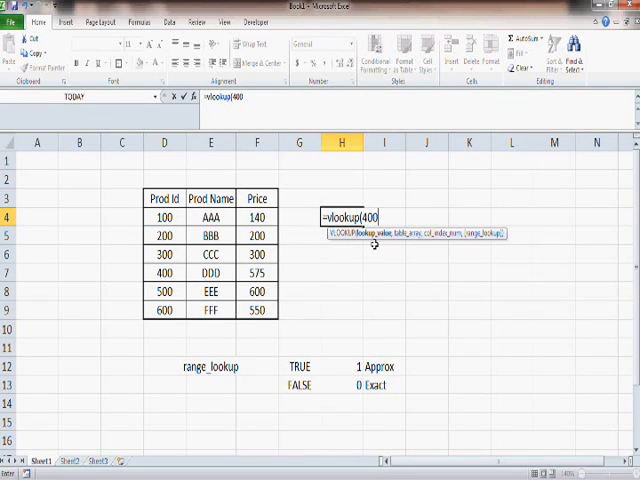
pyautogui.write(',')
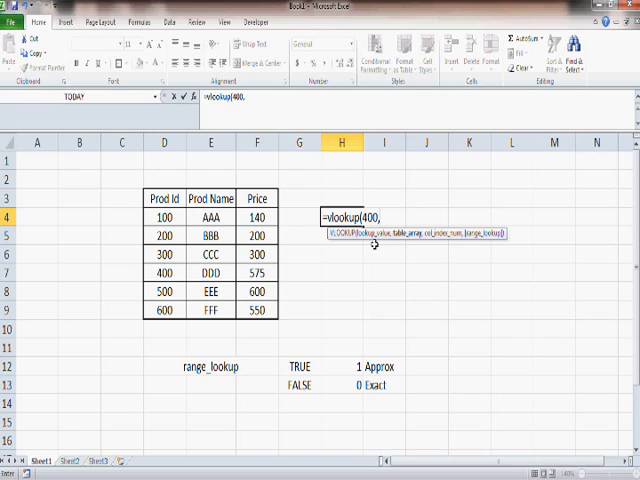
pyautogui.write('d4')
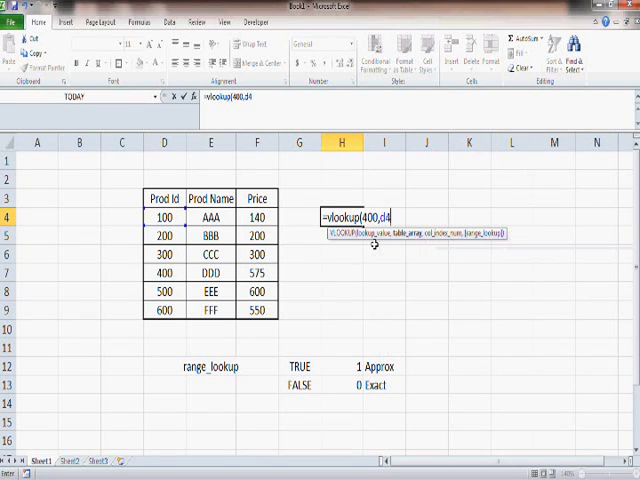
pyautogui.write(':')
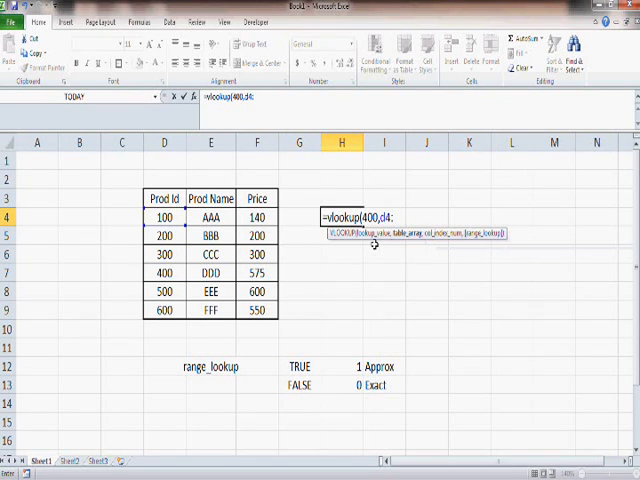
pyautogui.write('f9,')
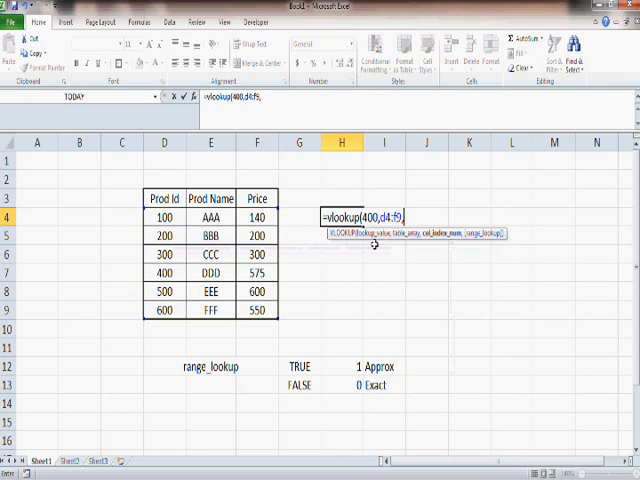
pyautogui.write(',')
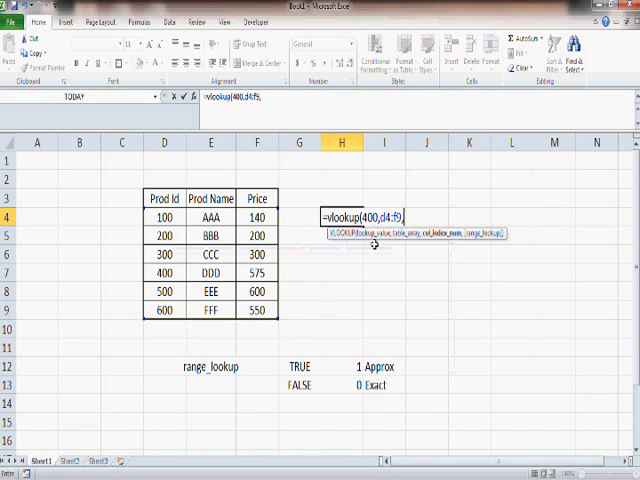
pyautogui.write(',3')
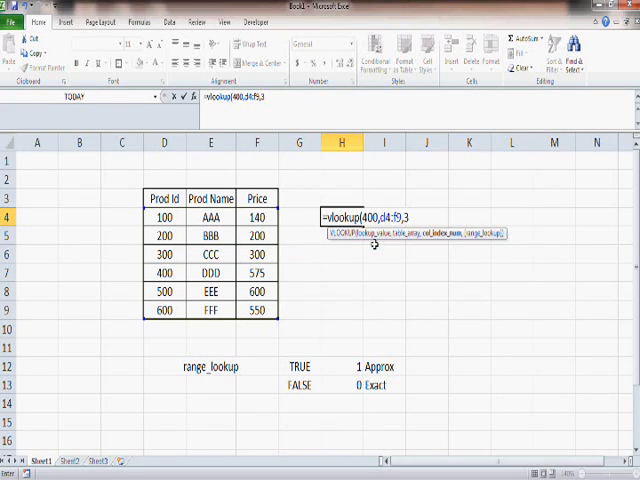
pyautogui.write(',')
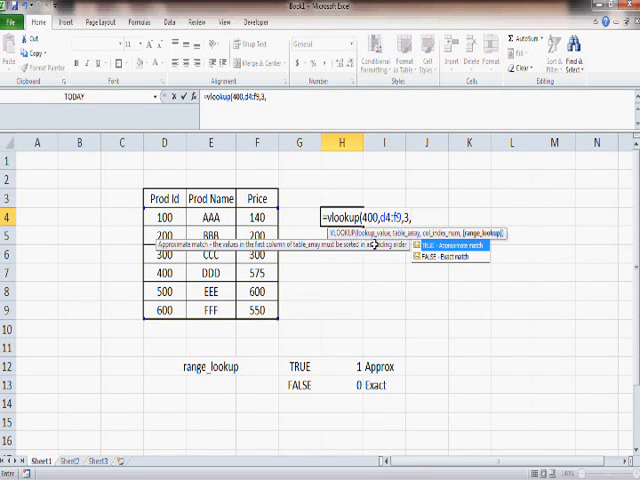
pyautogui.write('F')
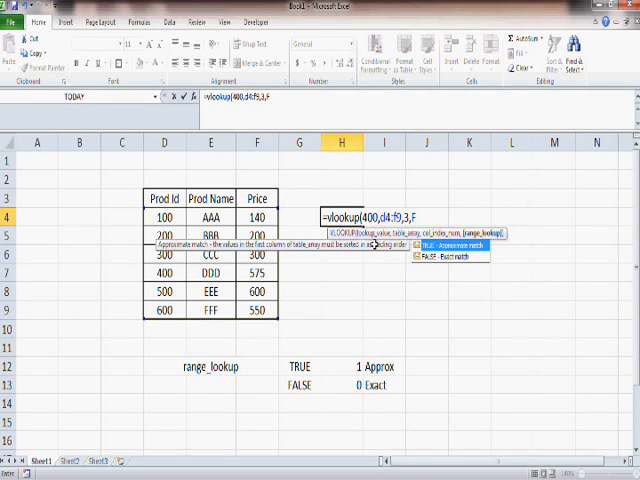
pyautogui.write('ALSE)')
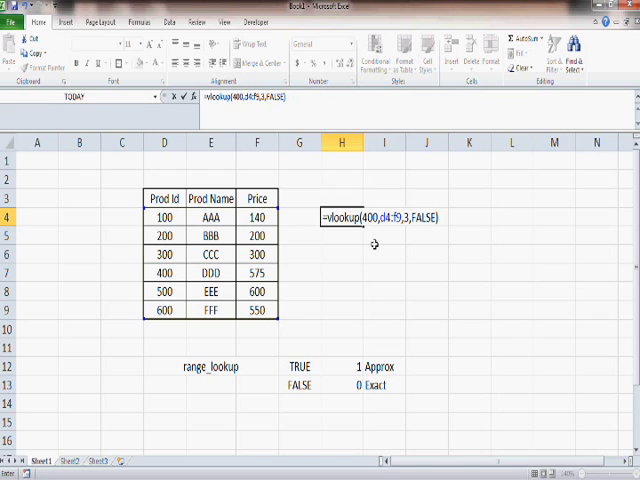
pyautogui.press('Return')
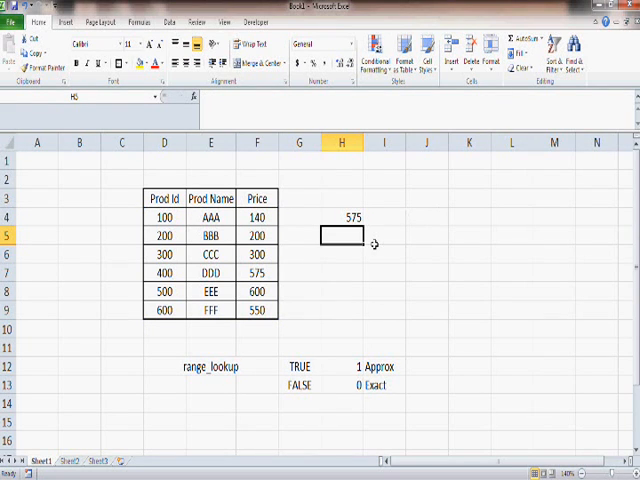
# Step: Point out product 400's row, then re-enter H4's lookup with the match-type argument blank
pyautogui.click(163, 272)
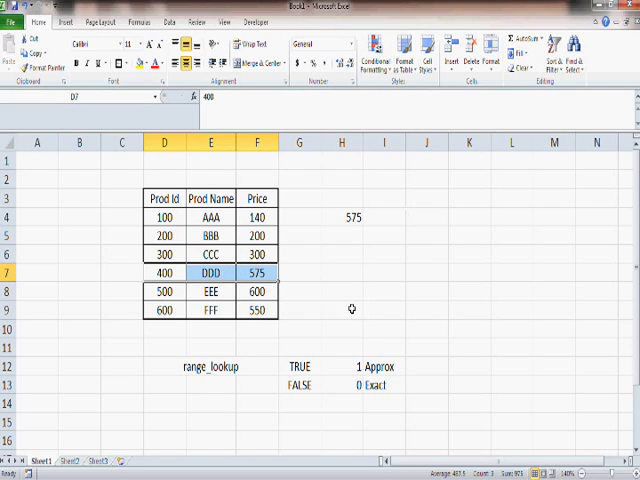
pyautogui.moveTo(363, 318)
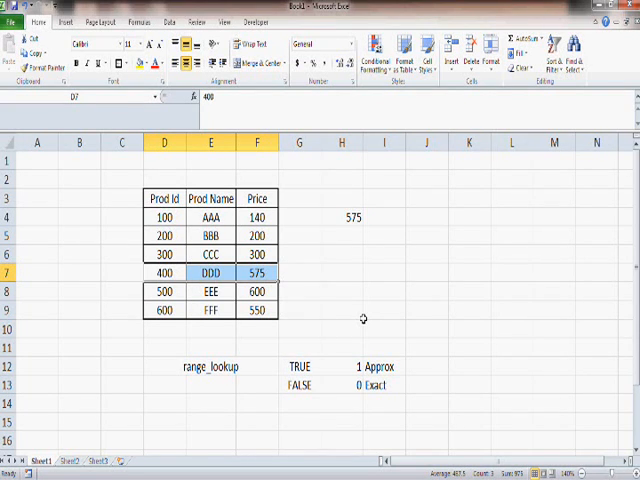
pyautogui.click(164, 235)
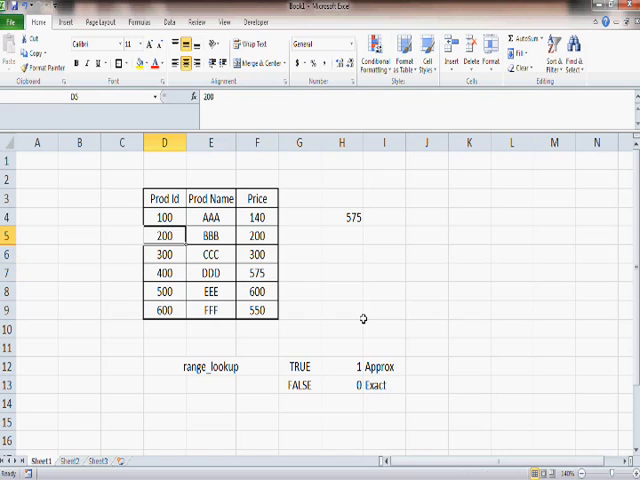
pyautogui.click(342, 235)
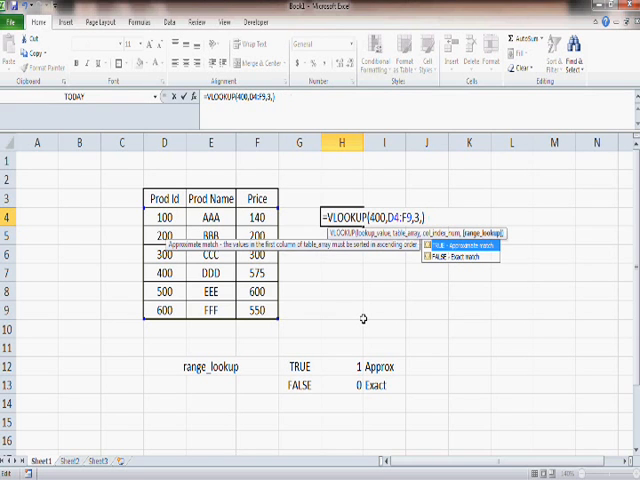
pyautogui.press('Return')
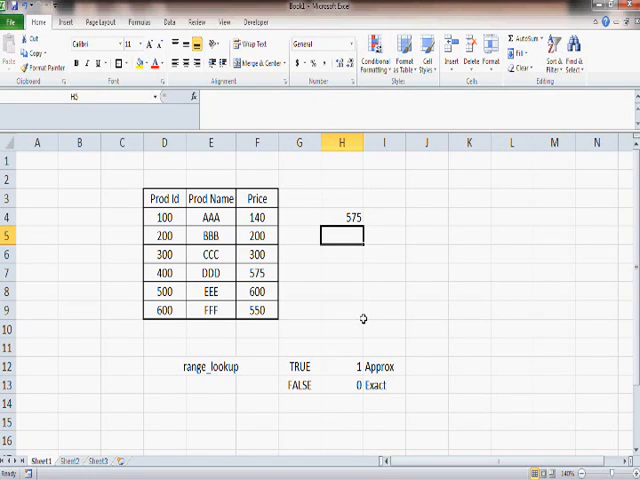
# Step: Rewrite H4 as =VLOOKUP(400,D4:F9,3,0) to use 0 for exact match
pyautogui.click(343, 217)
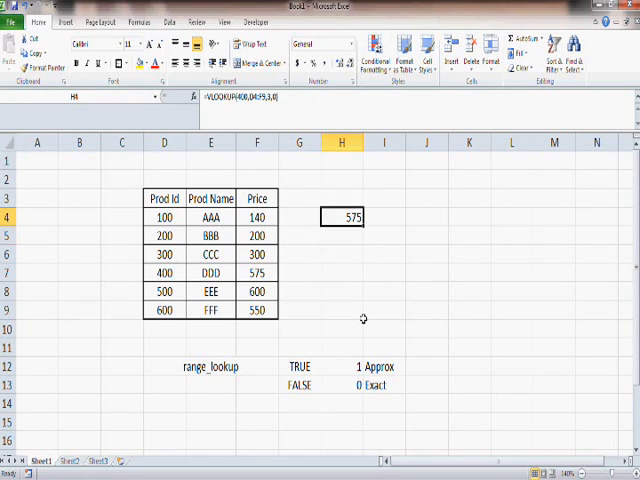
pyautogui.doubleClick(337, 217)
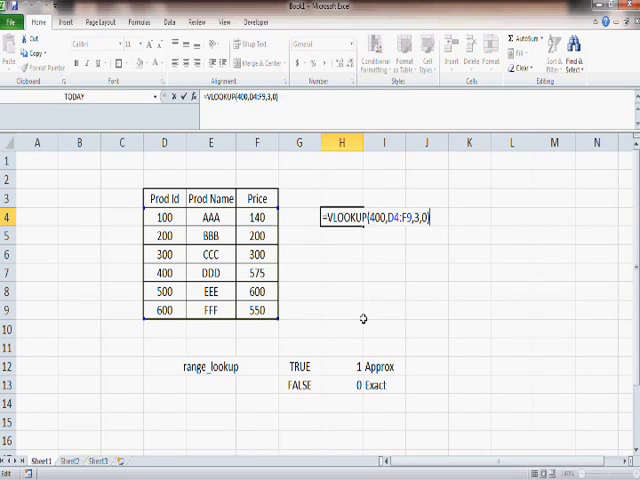
pyautogui.moveTo(205, 262)
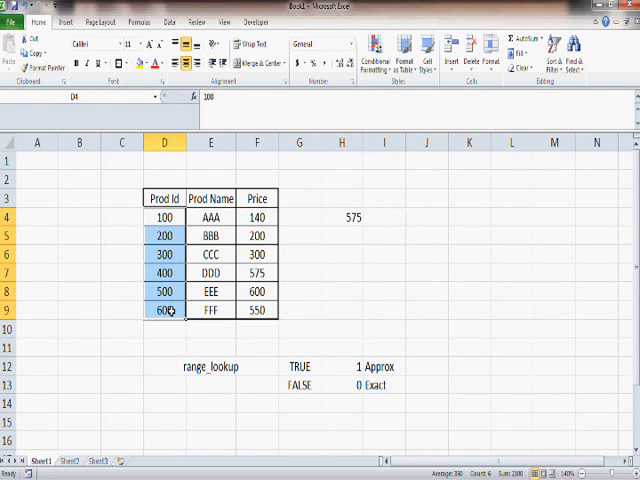
pyautogui.moveTo(328, 302)
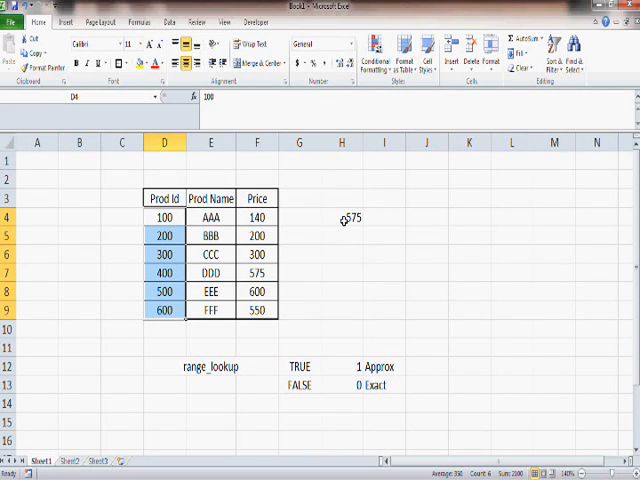
pyautogui.write('=VLOOKUP(400,D4:F9,3,0)')
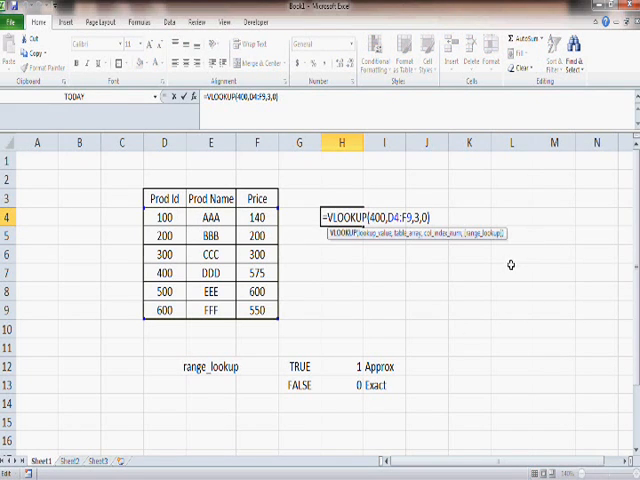
pyautogui.press('Return')
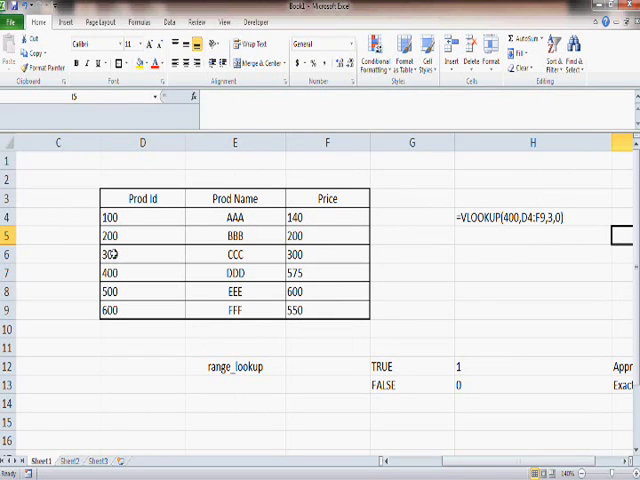
pyautogui.click(142, 217)
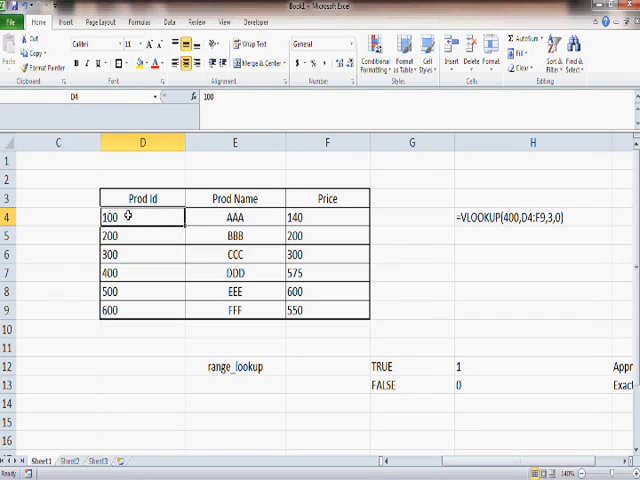
pyautogui.moveTo(135, 240)
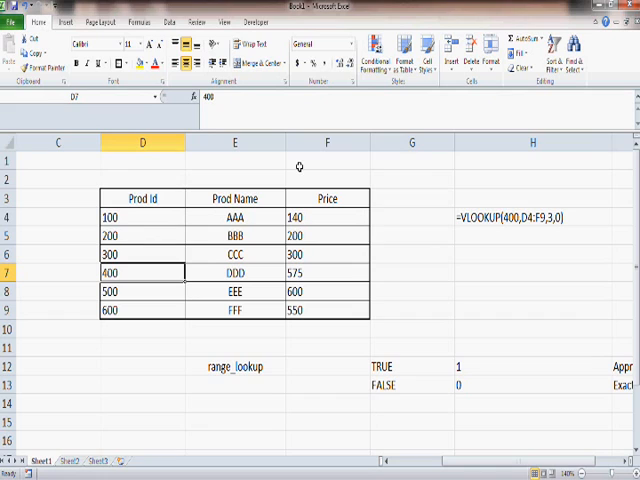
pyautogui.moveTo(548, 228)
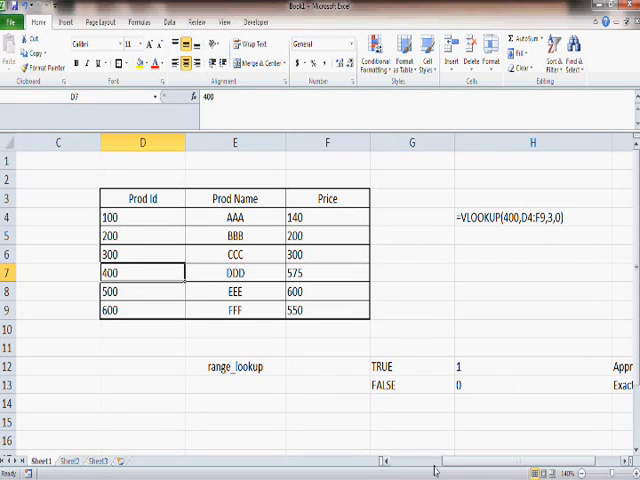
pyautogui.click(234, 271)
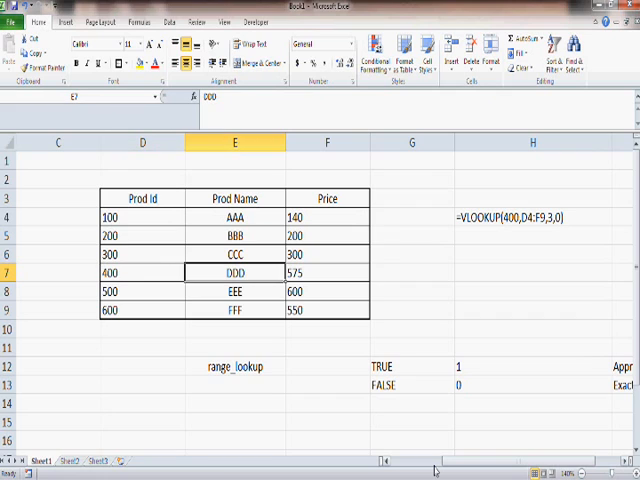
pyautogui.click(327, 271)
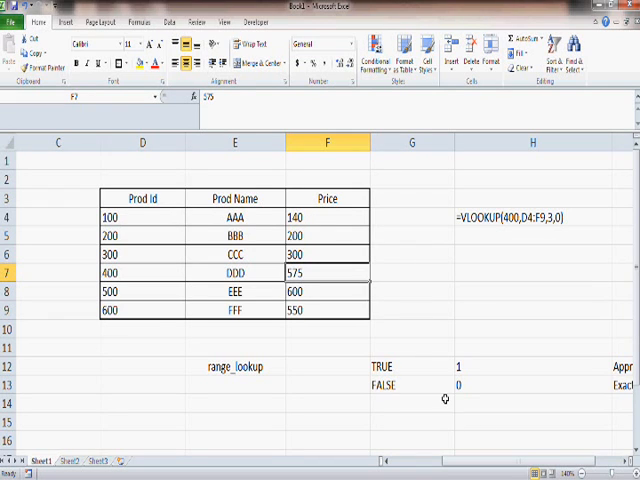
pyautogui.moveTo(465, 268)
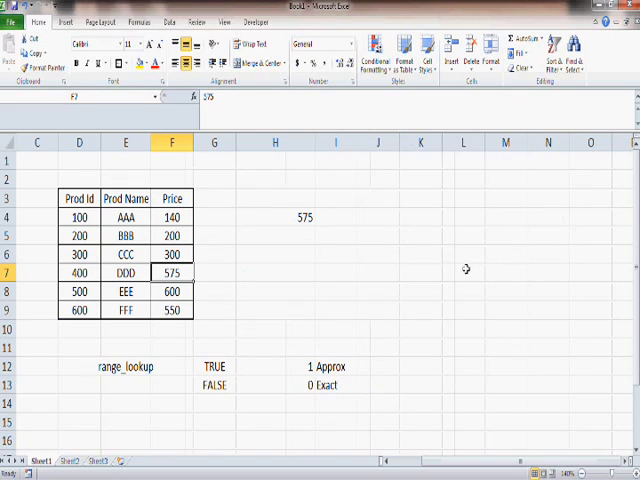
# Step: Change H4's lookup value to 800, producing #N/A
pyautogui.click(273, 216)
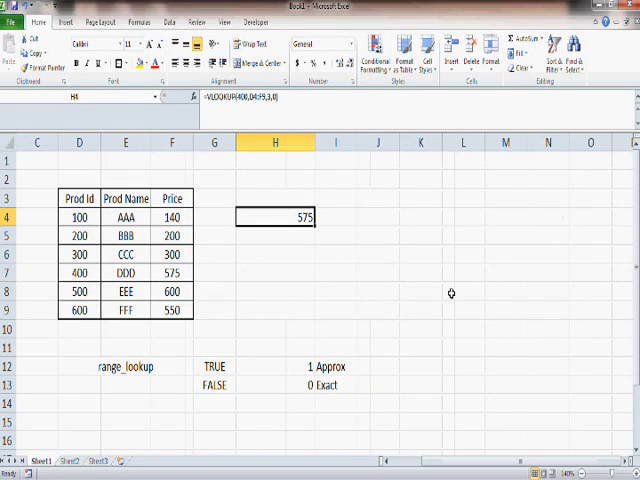
pyautogui.hscroll(3)
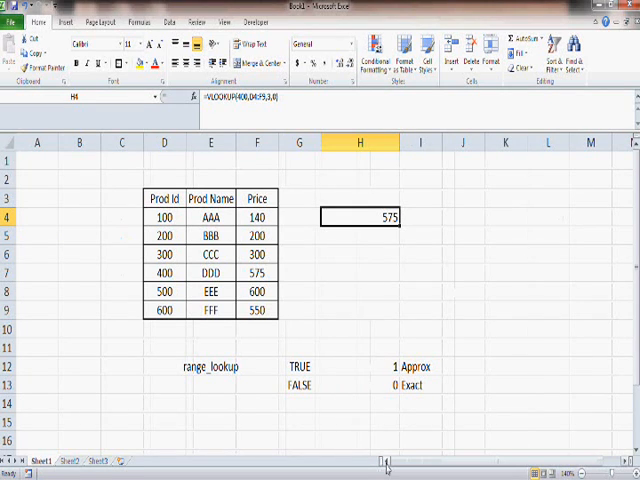
pyautogui.doubleClick(358, 217)
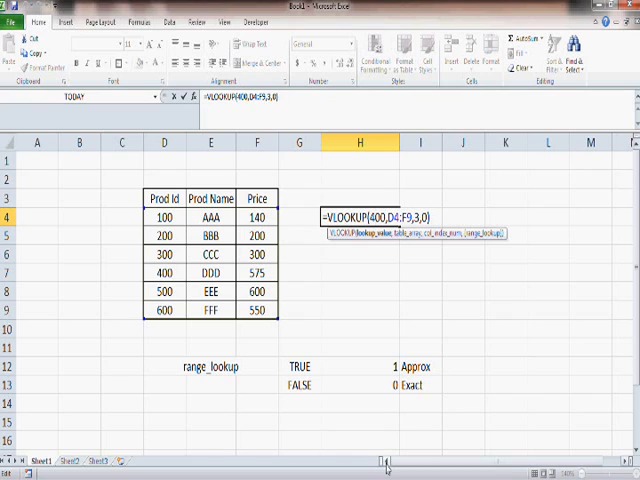
pyautogui.write('800')
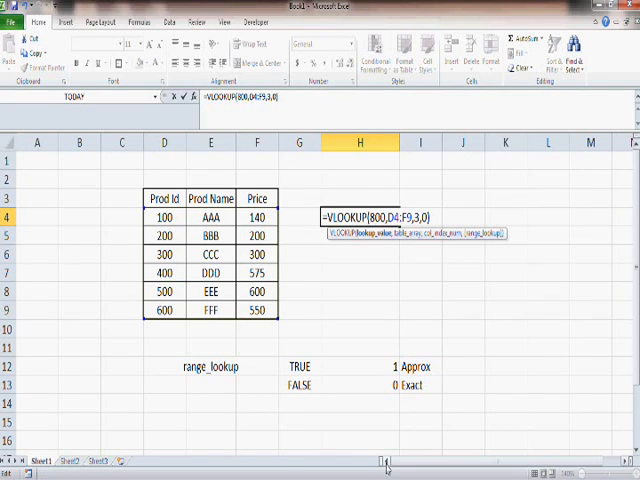
pyautogui.press('Return')
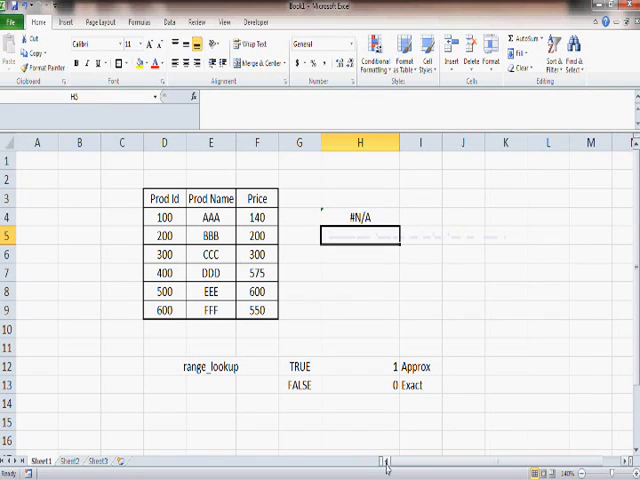
pyautogui.click(360, 217)
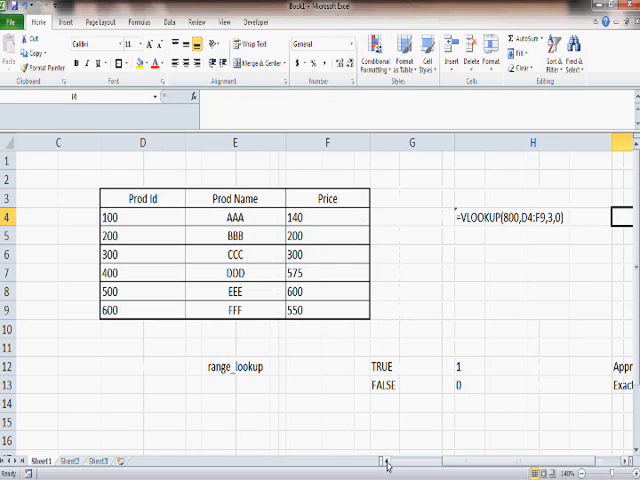
pyautogui.moveTo(386, 204)
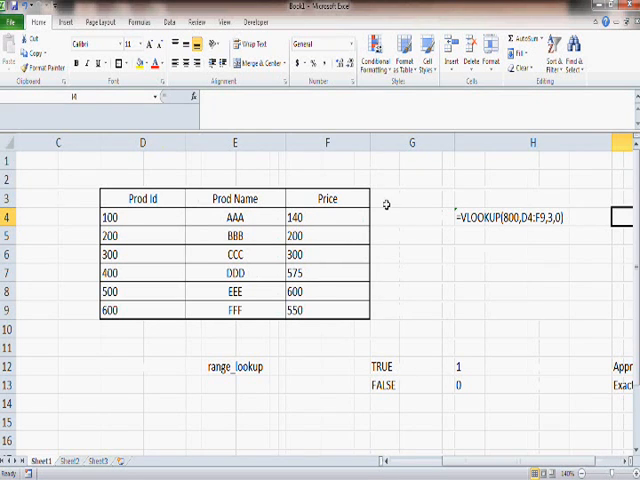
pyautogui.moveTo(333, 245)
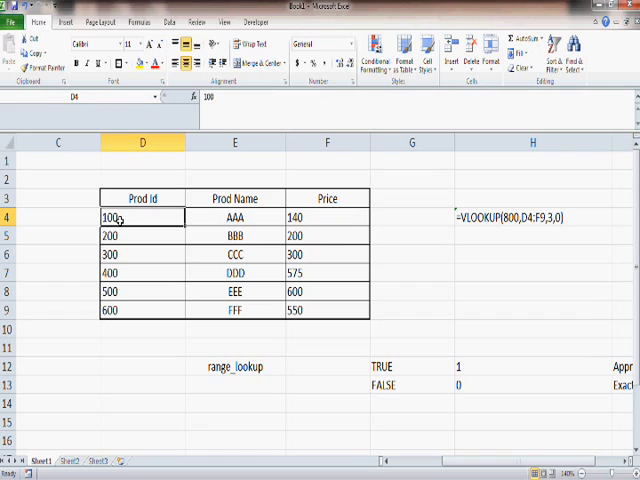
pyautogui.moveTo(175, 312)
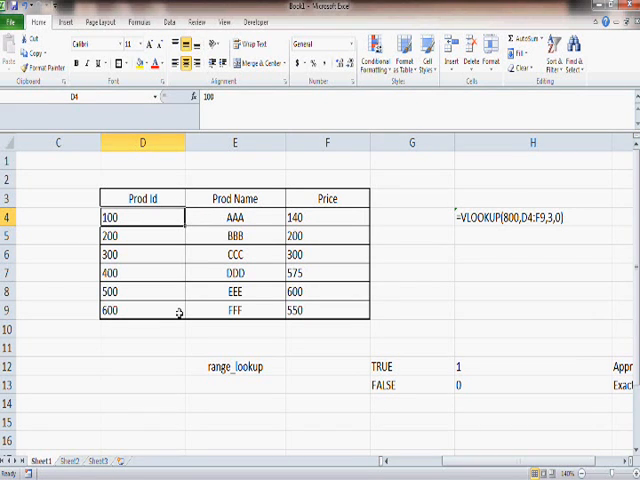
# Step: Point out table values (Prod Id 200, CCC's price 300, Prod Id 100), then reopen H4's formula
pyautogui.click(141, 235)
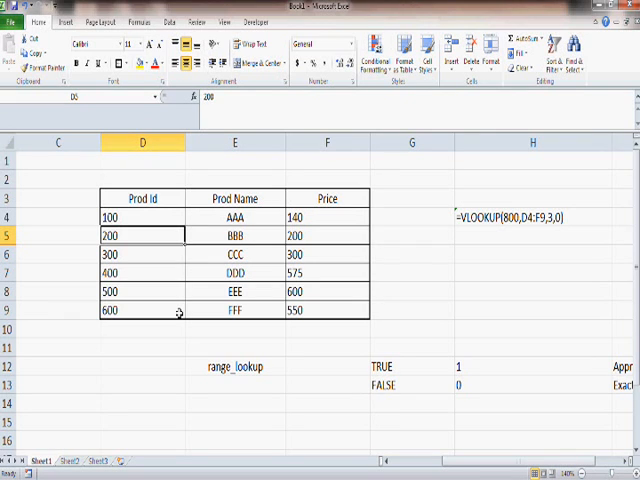
pyautogui.click(140, 253)
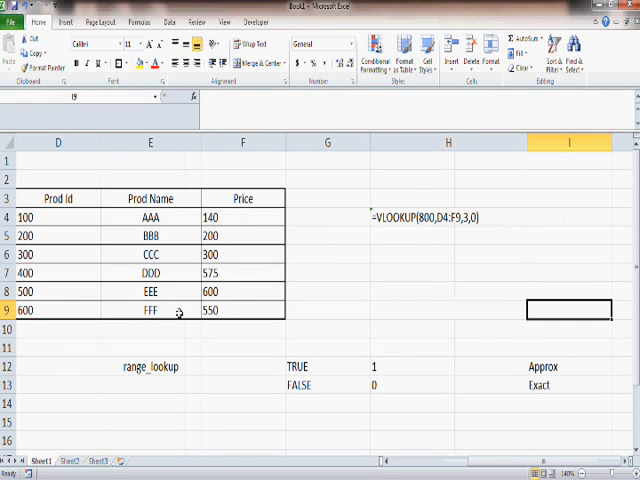
pyautogui.click(57, 310)
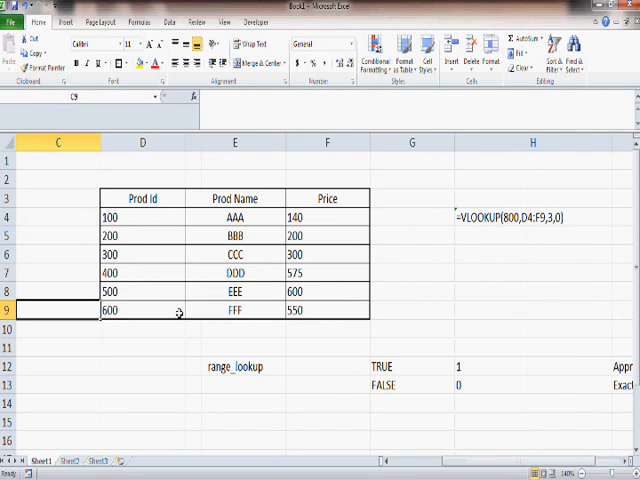
pyautogui.click(170, 254)
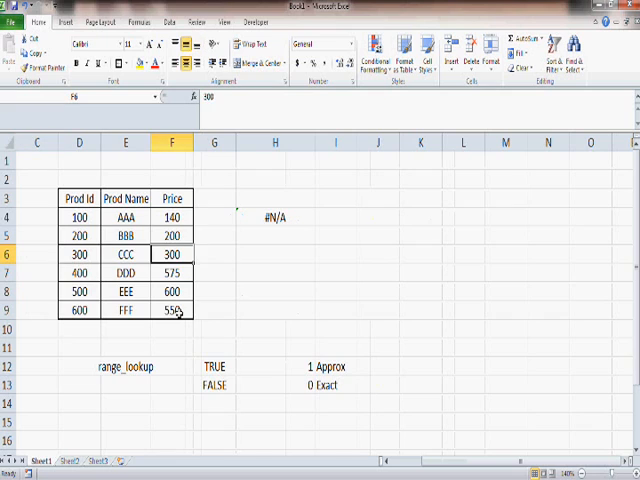
pyautogui.click(274, 217)
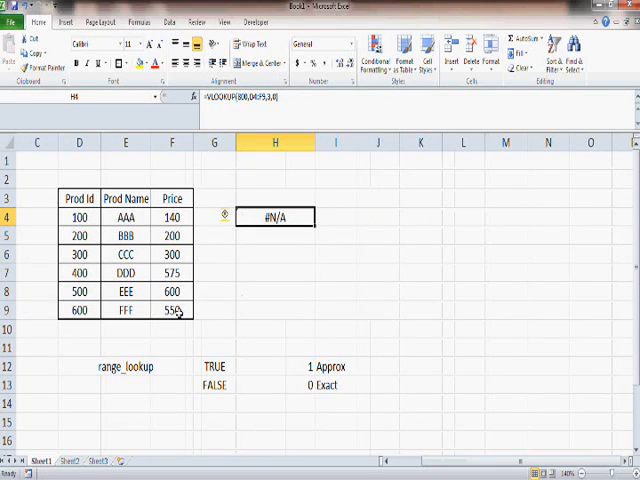
pyautogui.click(78, 217)
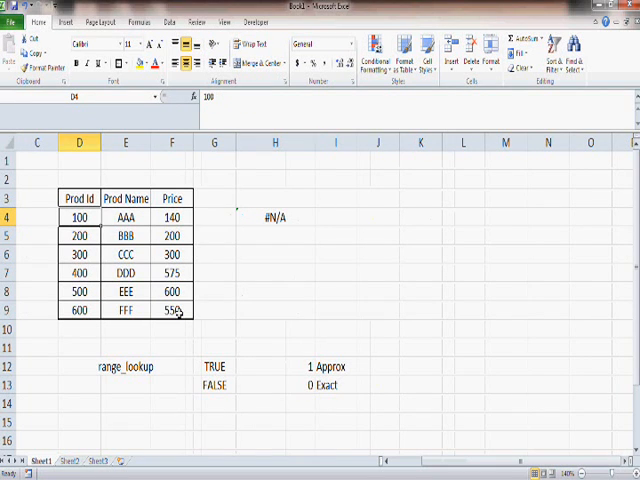
pyautogui.click(37, 217)
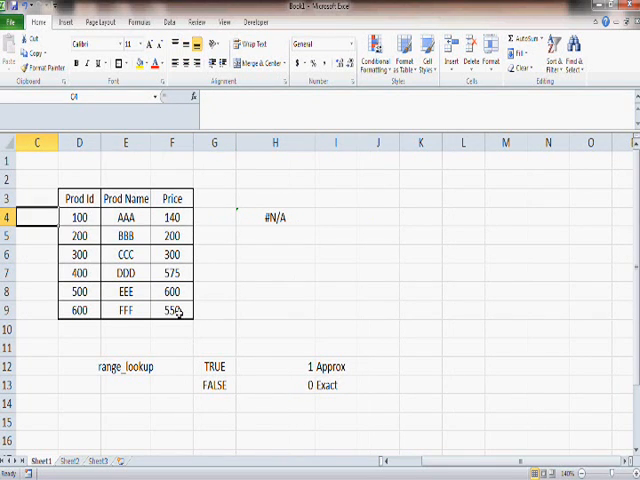
pyautogui.click(315, 217)
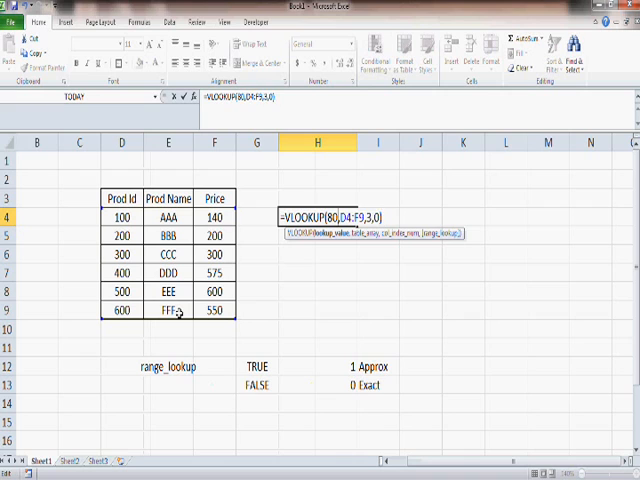
# Step: Set H4's lookup value to 250 (still #N/A), check AAA and ID 100, and reopen H4
pyautogui.press('Backspace')
pyautogui.write('25')
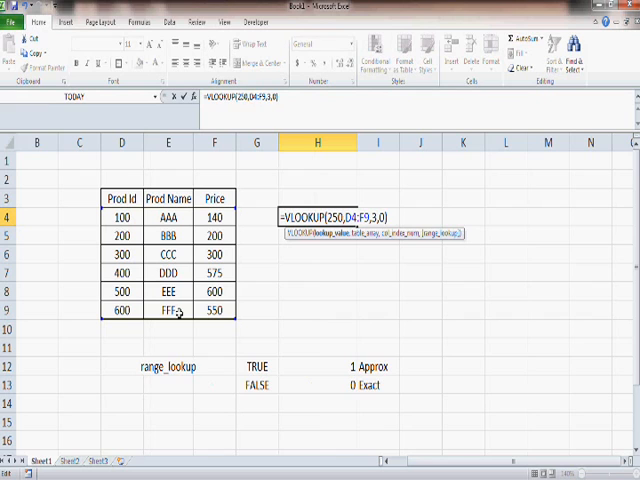
pyautogui.press('Return')
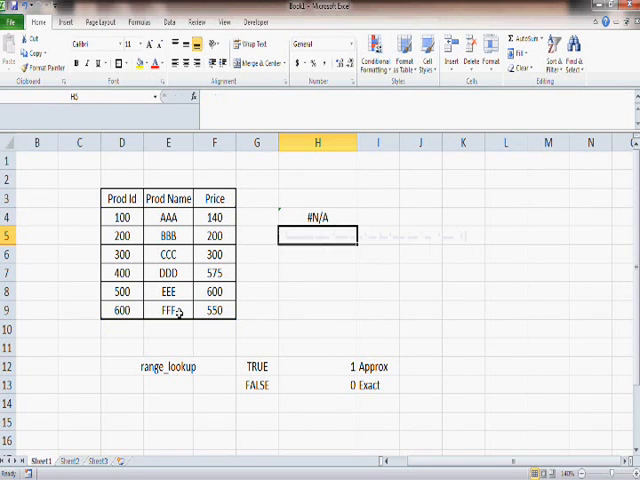
pyautogui.click(167, 216)
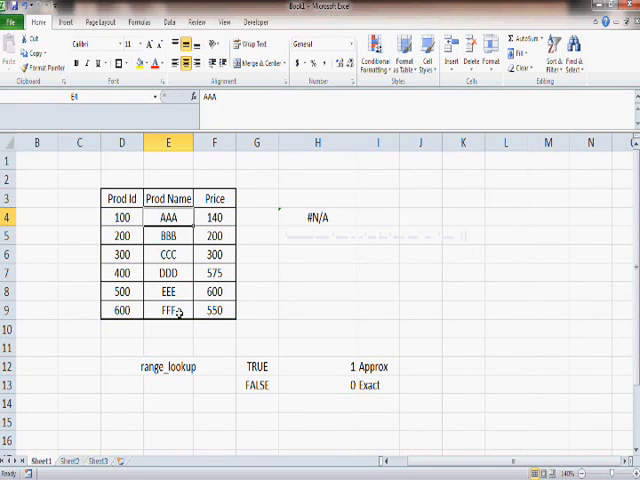
pyautogui.click(121, 216)
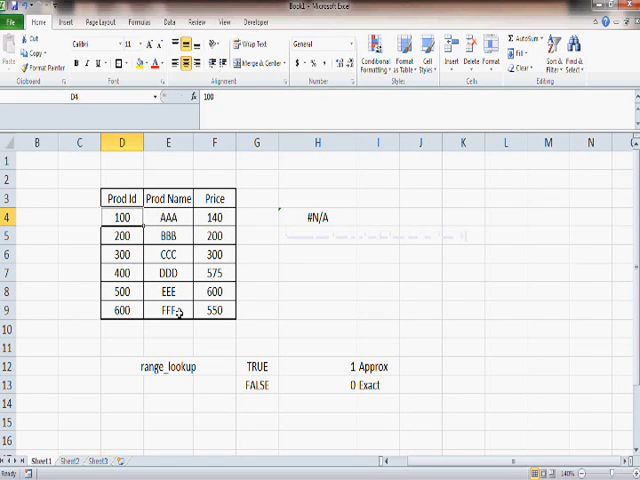
pyautogui.click(317, 216)
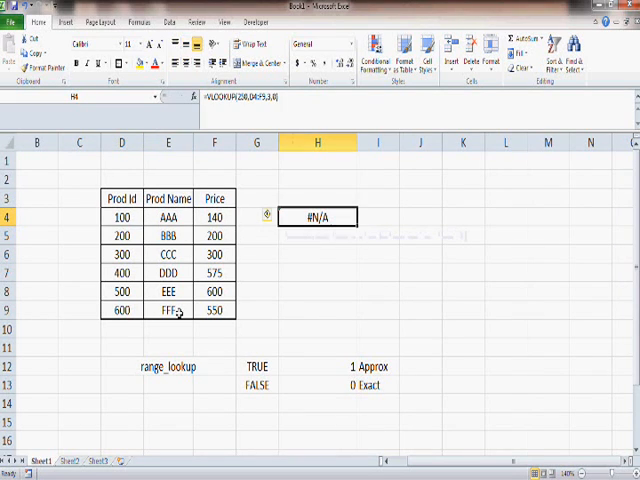
pyautogui.doubleClick(317, 216)
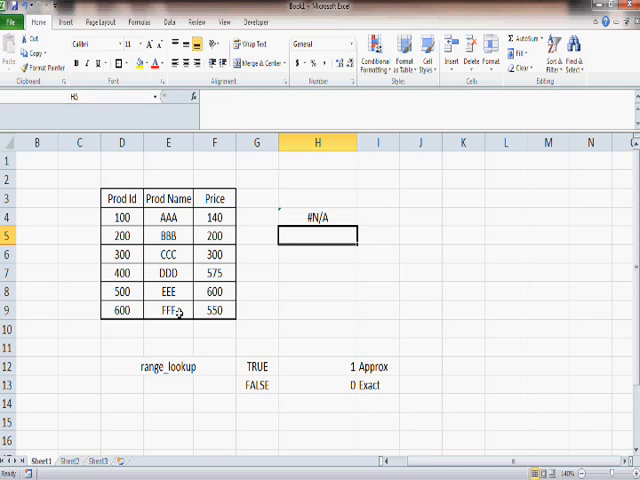
pyautogui.click(316, 216)
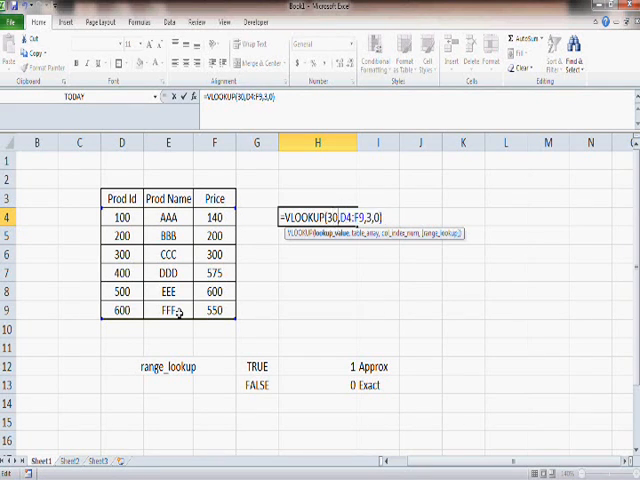
# Step: Change H4's lookup ID to 500 (600), then to 400 (575), retyping the formula
pyautogui.write('0')
pyautogui.press('Return')
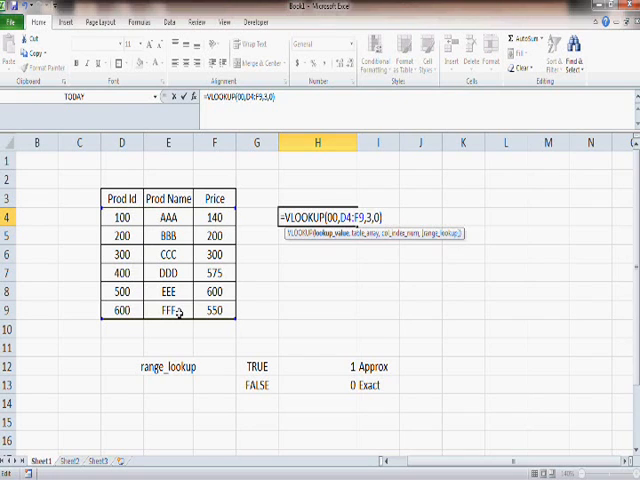
pyautogui.press('Return')
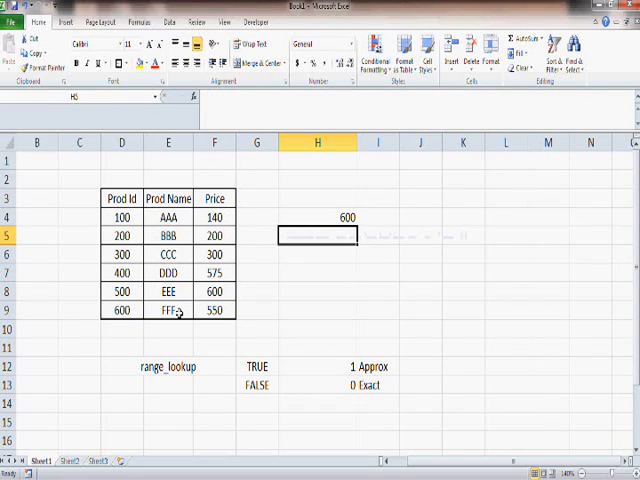
pyautogui.click(316, 217)
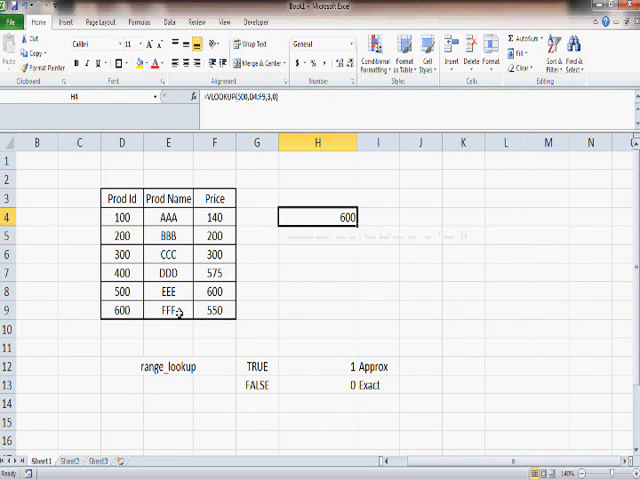
pyautogui.doubleClick(316, 216)
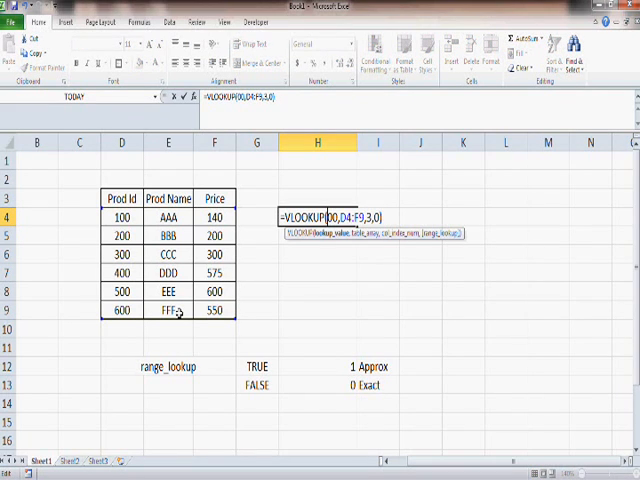
pyautogui.press('Return')
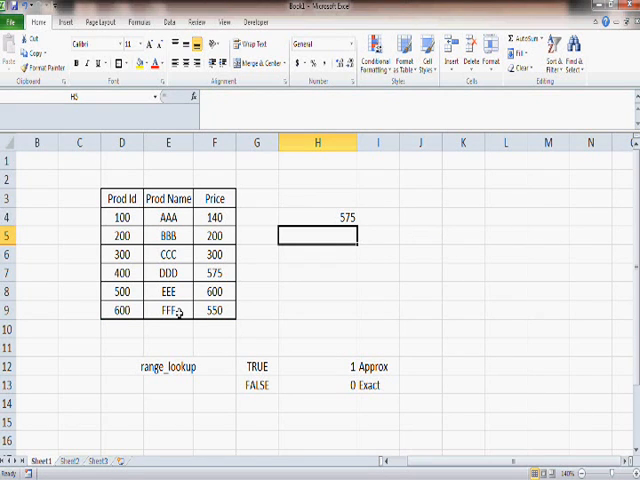
pyautogui.write('=VLOOKUP(400,D4:F9,3,0)')
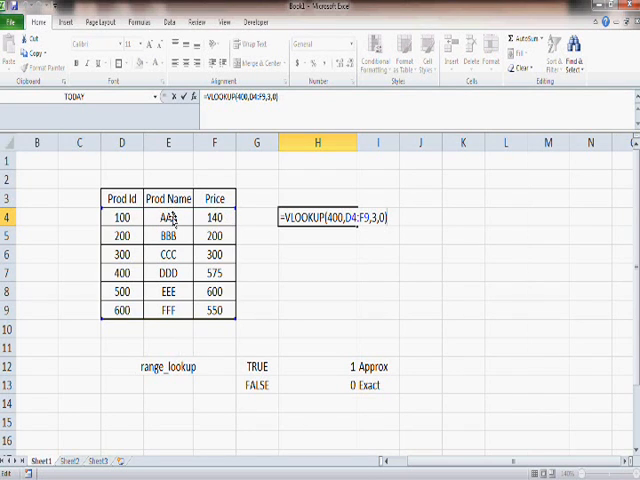
pyautogui.moveTo(411, 343)
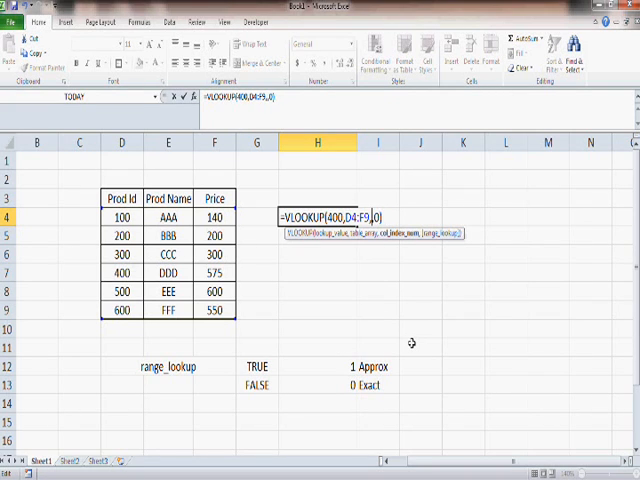
# Step: Change H4's column index to 2 so it returns DDD, then reopen H4 for rewriting
pyautogui.write('2,')
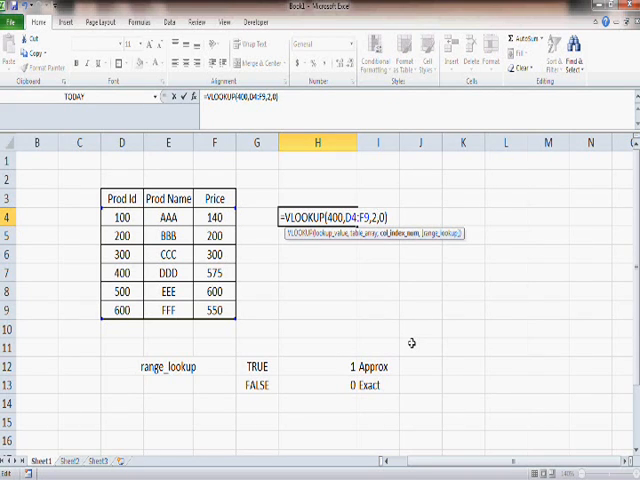
pyautogui.press('Return')
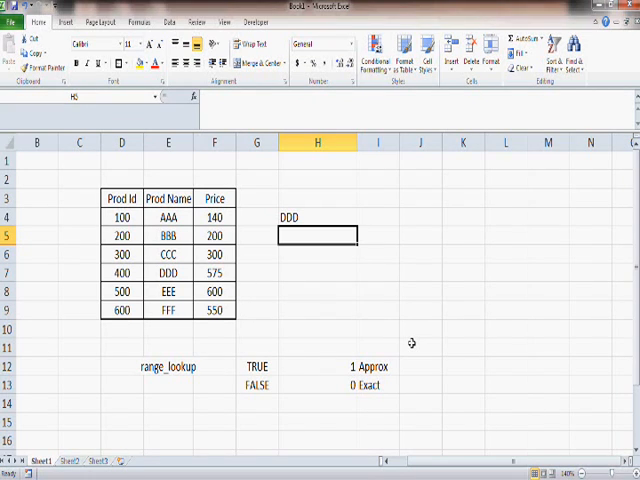
pyautogui.click(316, 217)
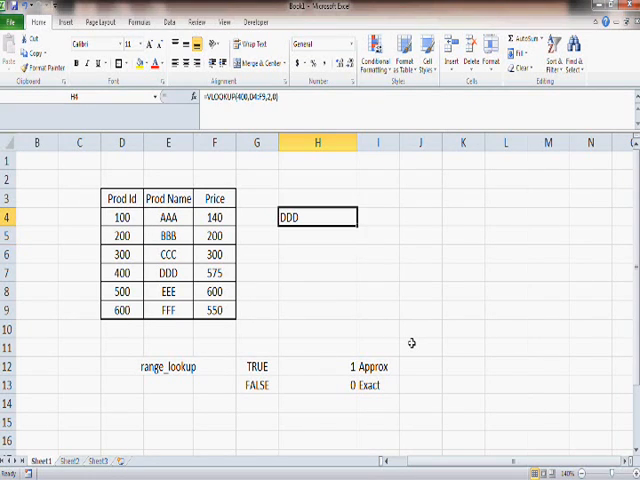
pyautogui.doubleClick(316, 217)
pyautogui.write('=VLOOKUP(')
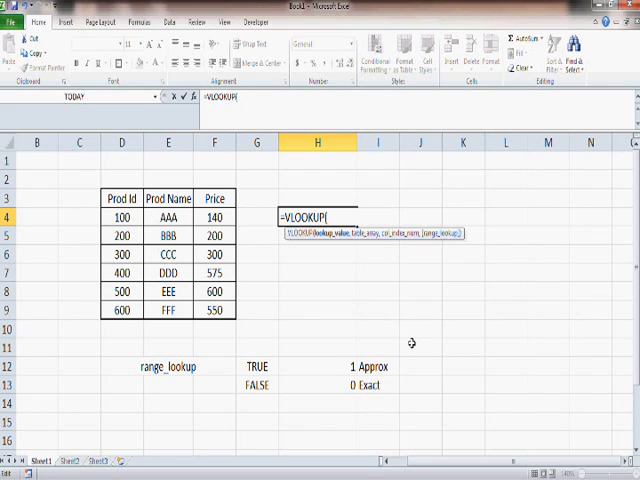
# Step: Type "CCC" and a comma as the new VLOOKUP's lookup value in H4
pyautogui.write('"C')
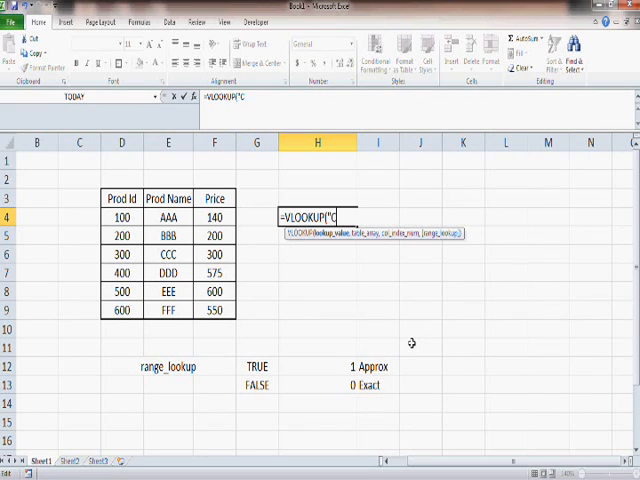
pyautogui.write('CC')
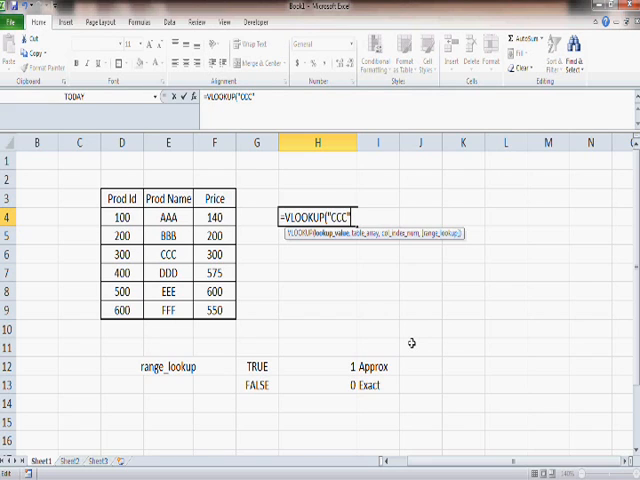
pyautogui.write(',')
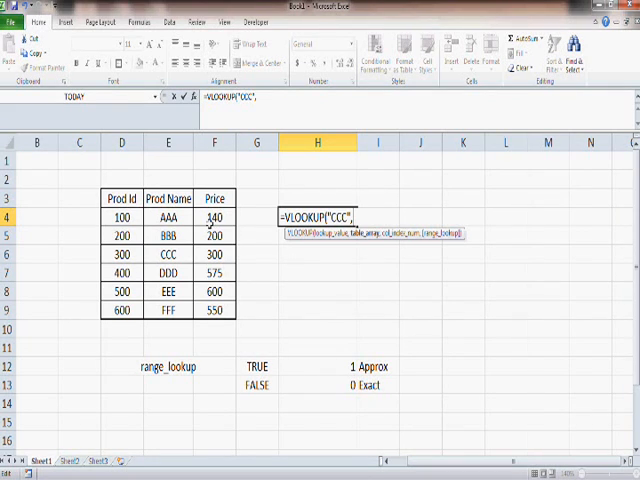
pyautogui.moveTo(338, 310)
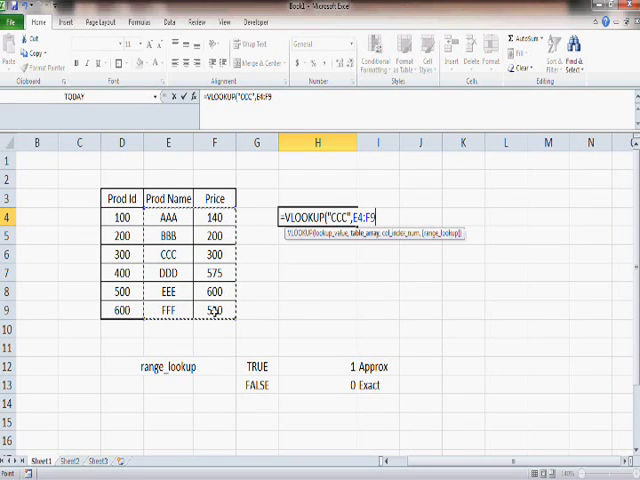
# Step: Complete the formula with table E4:F9, column 2 and match 0, returning 300
pyautogui.write(',')
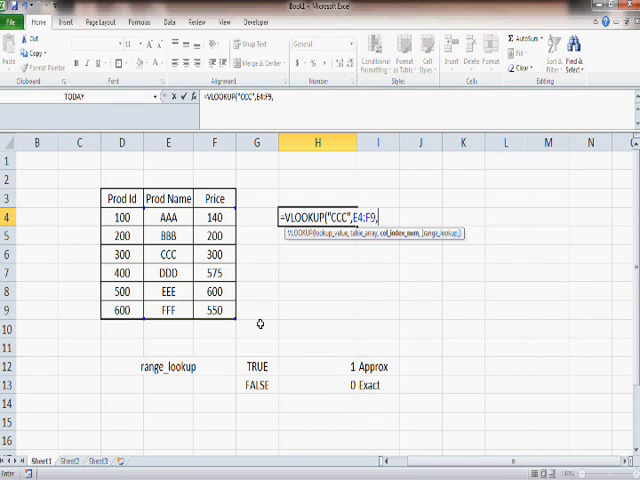
pyautogui.moveTo(233, 245)
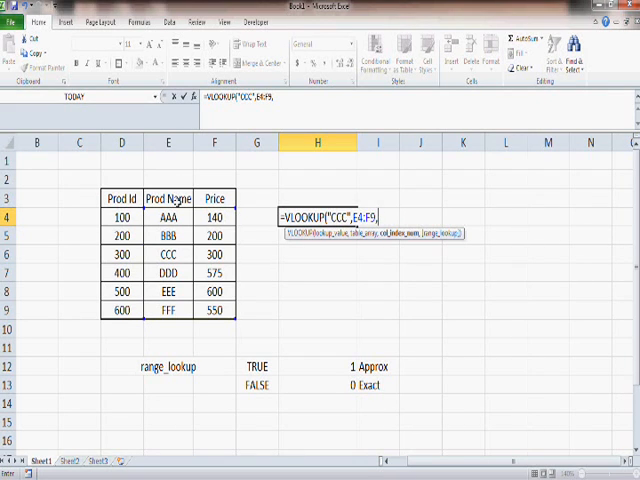
pyautogui.moveTo(390, 325)
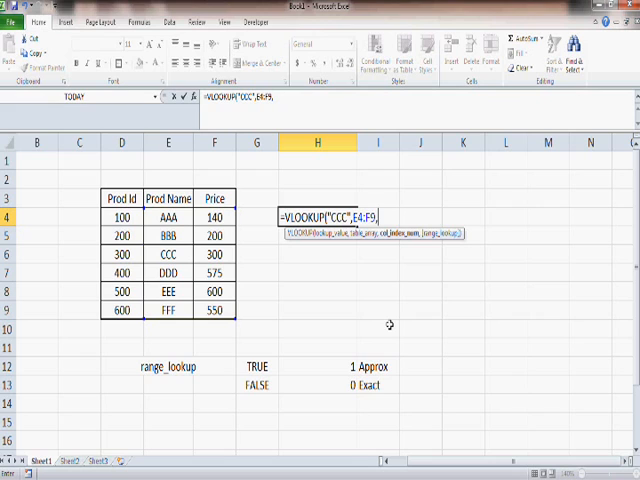
pyautogui.write(',2')
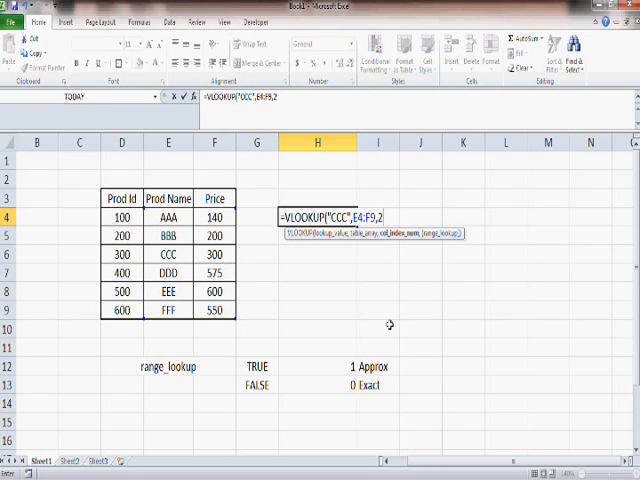
pyautogui.write(',')
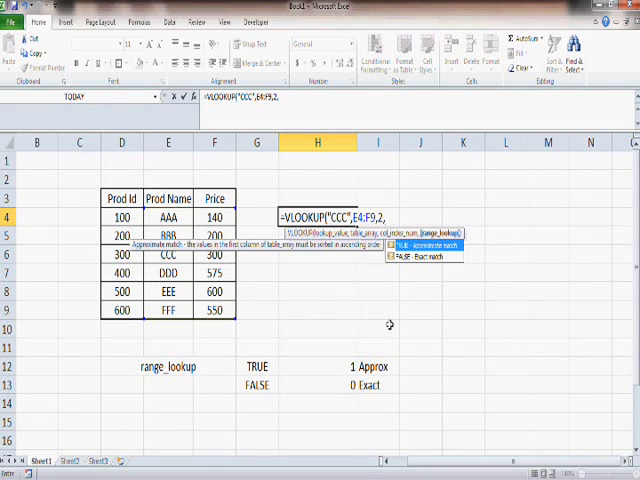
pyautogui.write('0)')
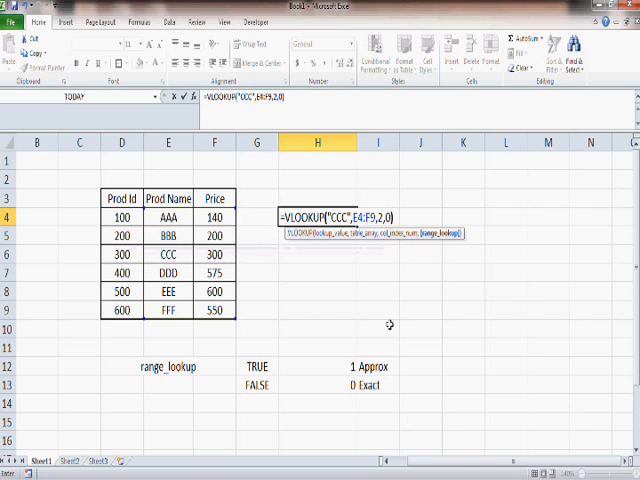
pyautogui.press('Return')
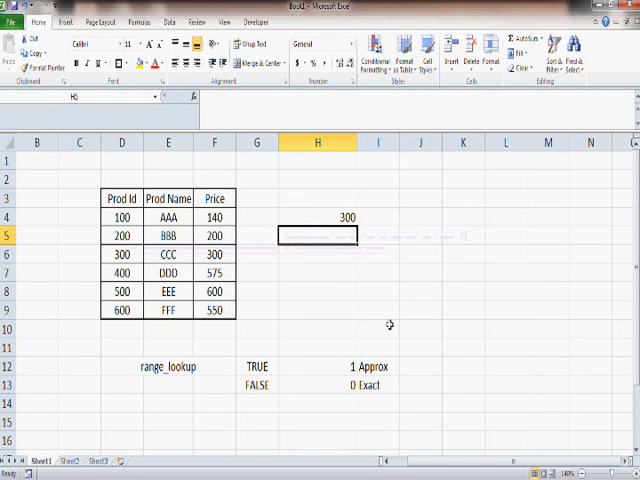